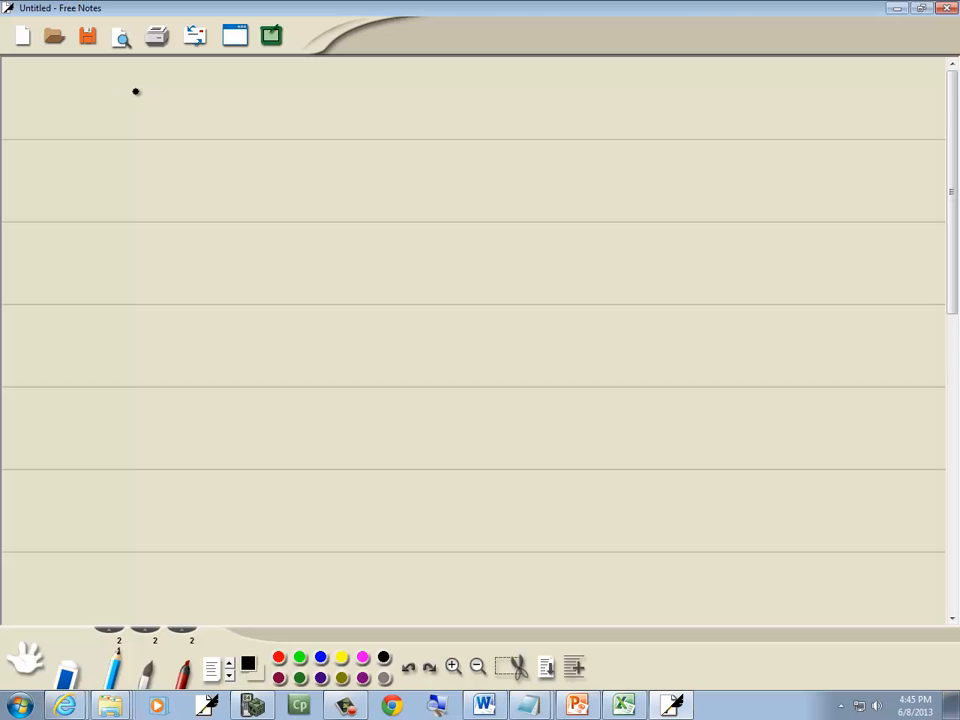
Handwrite the equation 5x²−20=0 on the first line and start the line below with 5.
left_click_drag(128, 110, 180, 96)
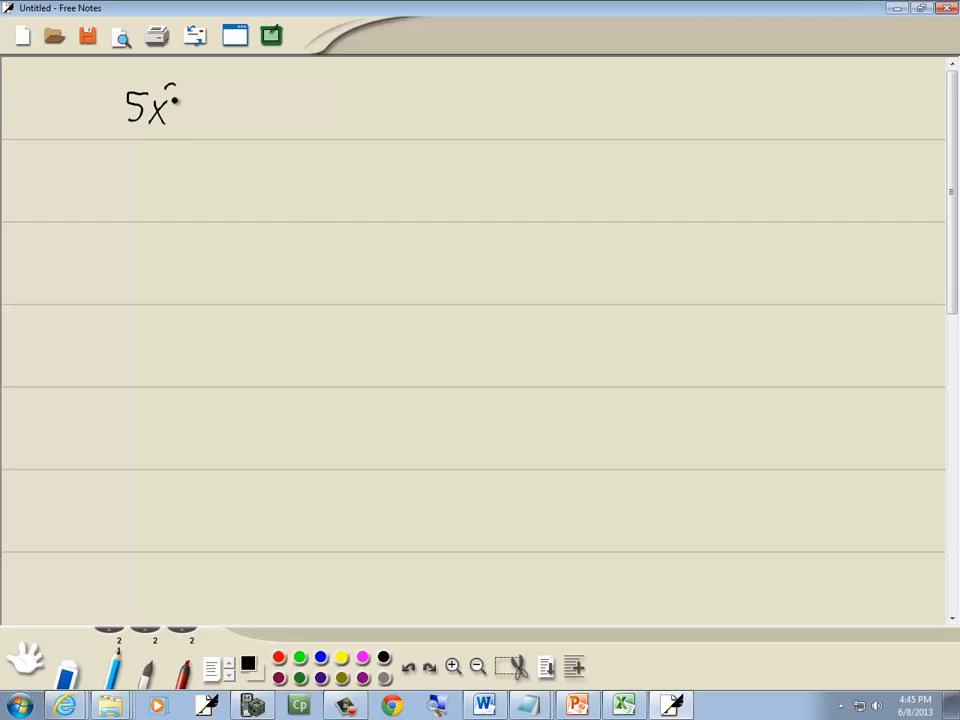
left_click_drag(172, 96, 180, 104)
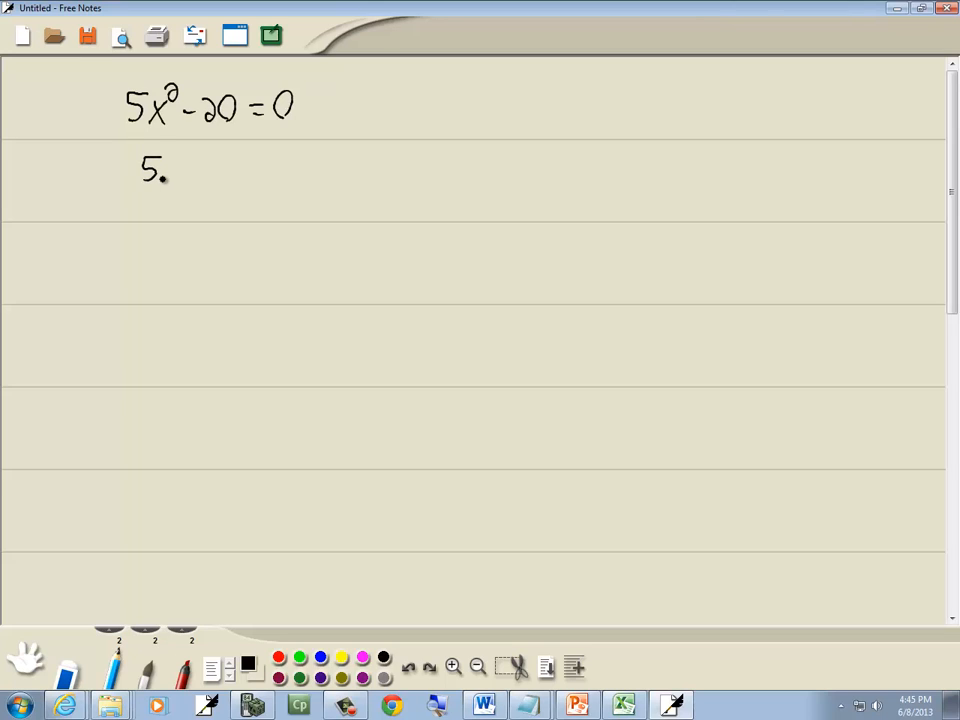
Write 5x²=20, divide both sides by 5 to get x²=4, and begin the x= line.
left_click_drag(160, 170, 220, 170)
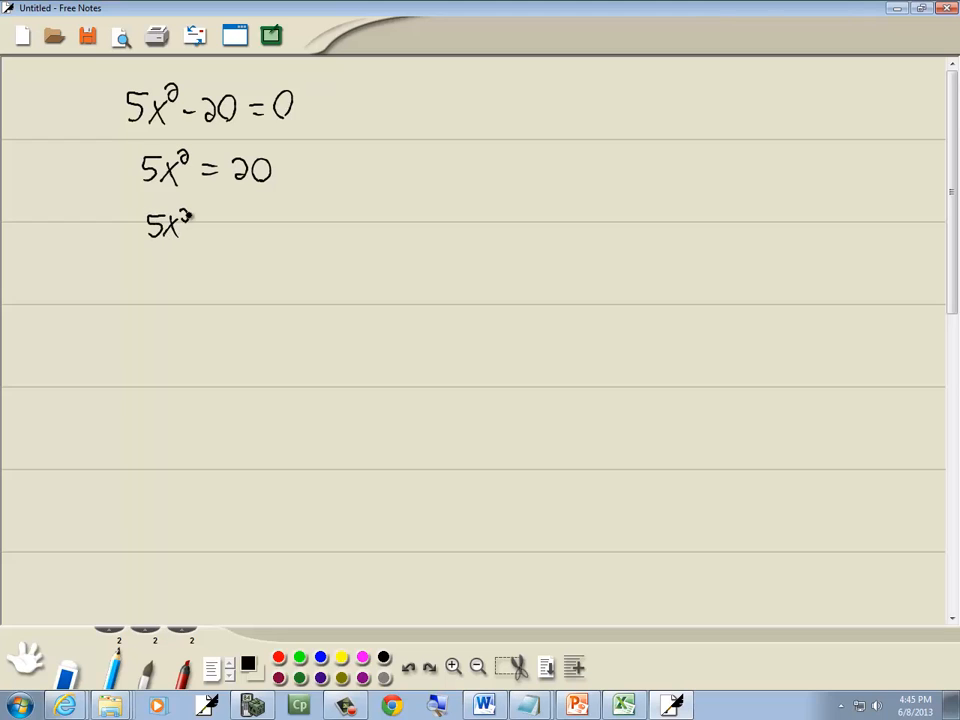
left_click_drag(156, 240, 236, 240)
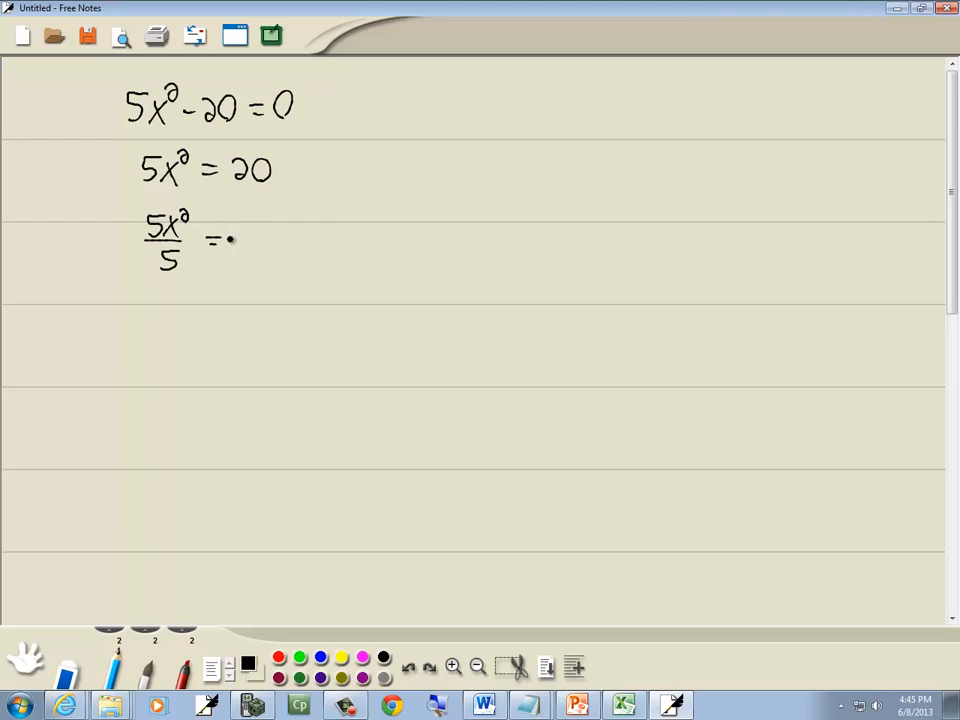
left_click_drag(240, 224, 256, 260)
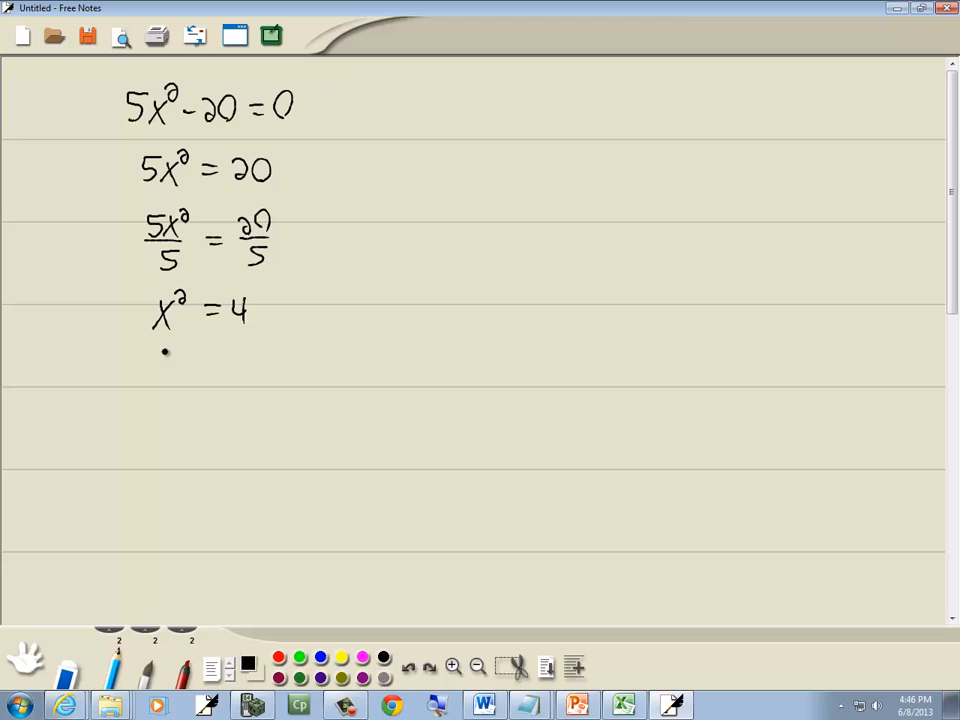
mouse_move(248, 344)
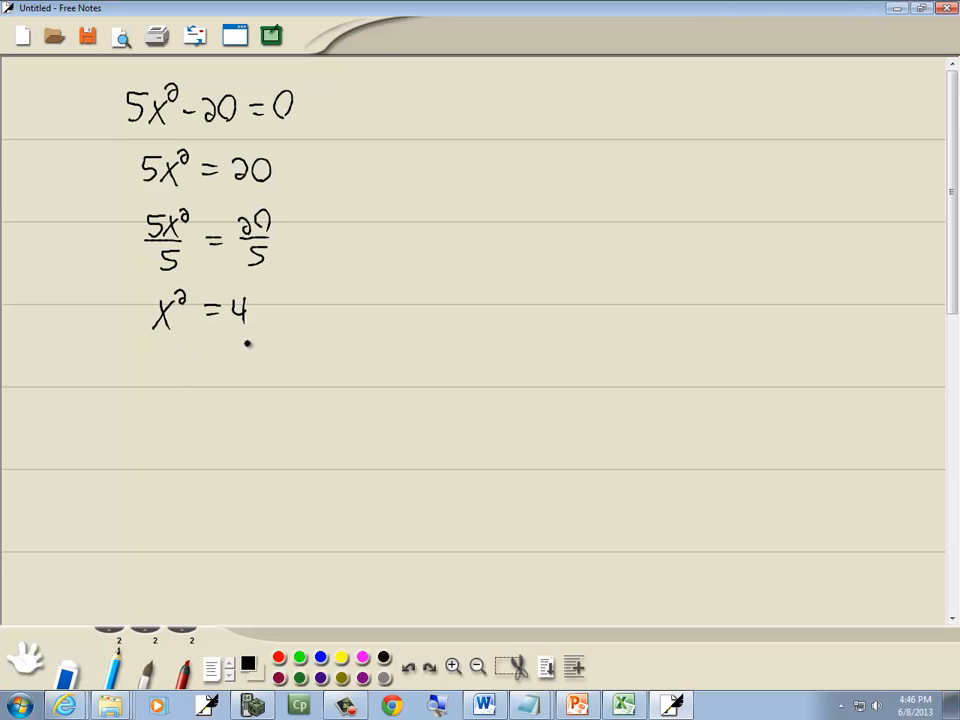
left_click_drag(150, 376, 204, 376)
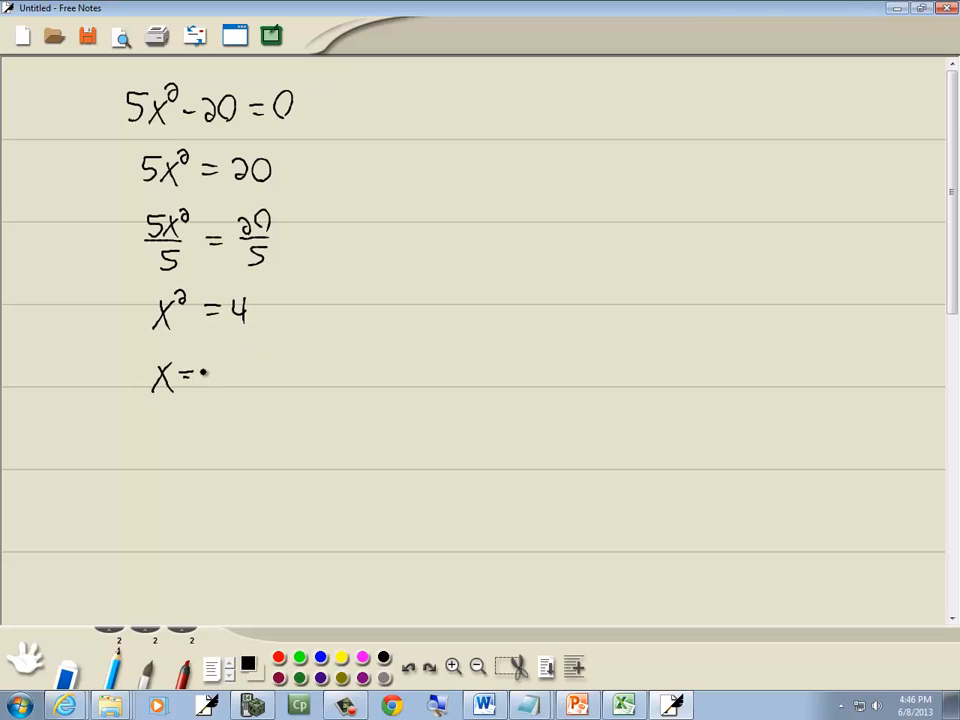
Write x=±√4, rewrite it as ±√(2·2) with an arrow, and write x=±2.
left_click_drag(204, 372, 270, 360)
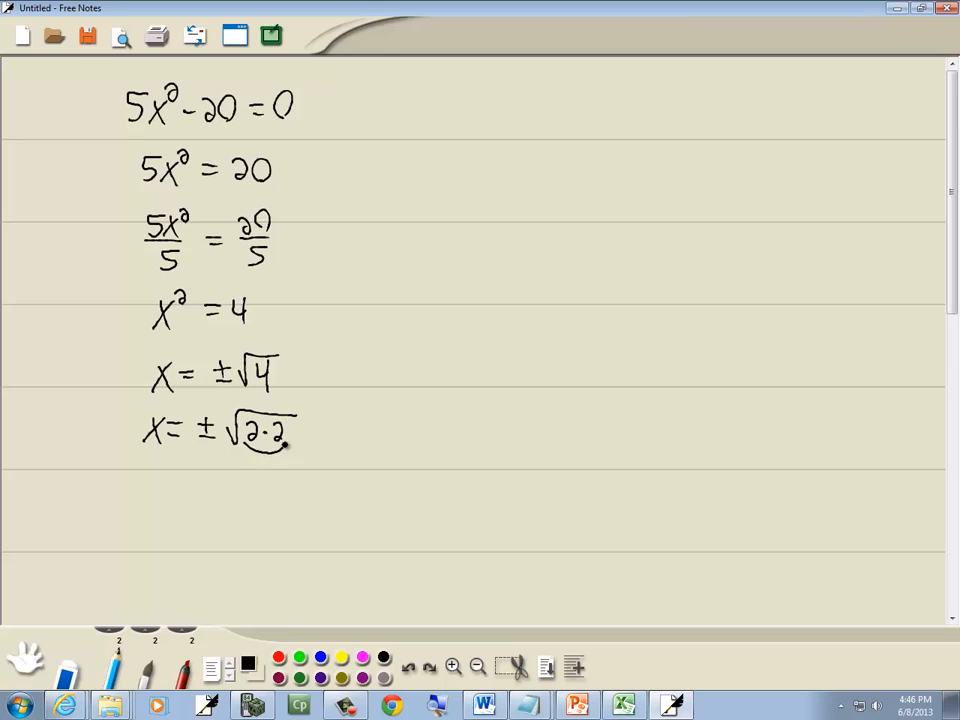
left_click_drag(284, 444, 210, 476)
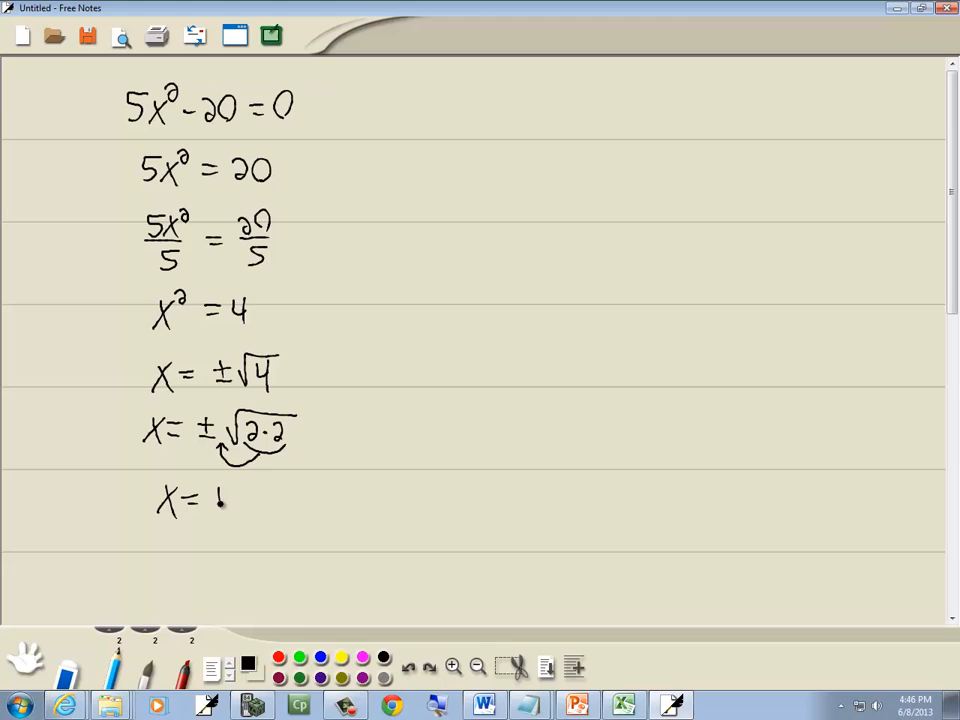
left_click_drag(210, 500, 256, 516)
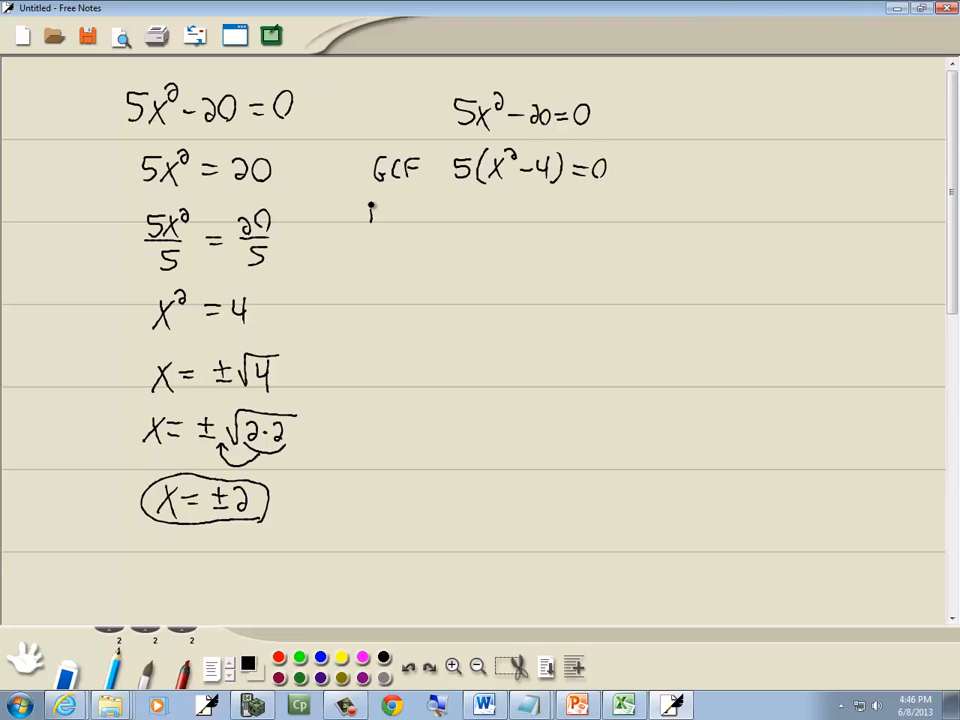
Label the factored form 5(x+2)(x−2)=0 as DOTS in the right column.
type("DOTS 5(x+2)(x-2)=0")
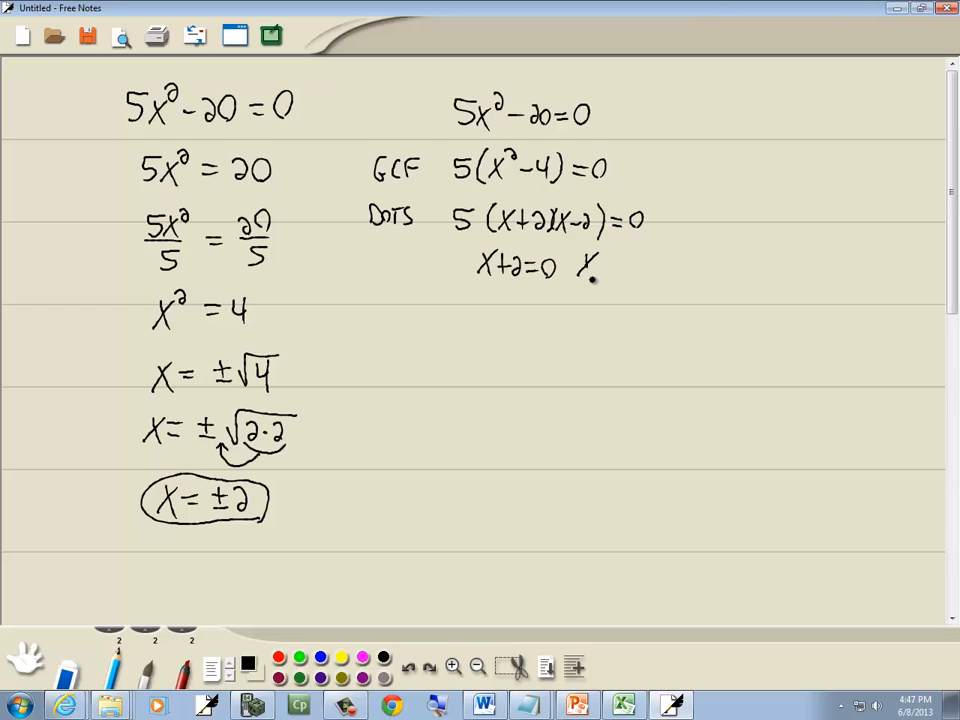
Write the second factor equation x−2=0 alongside x+2=0 to solve for x=±2.
type("X-2=0")
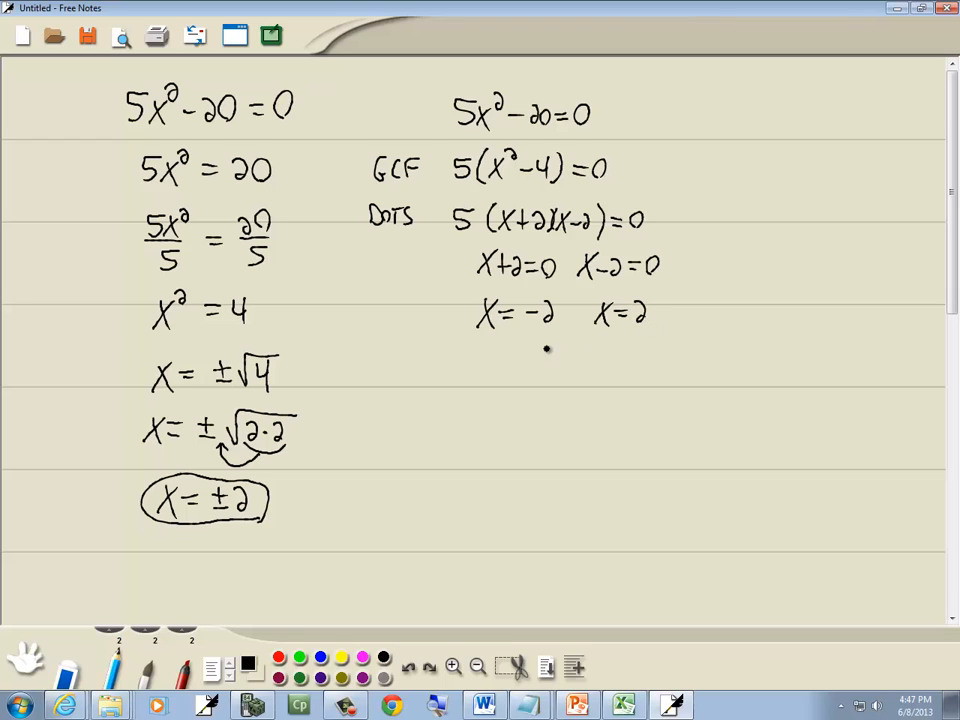
mouse_move(530, 338)
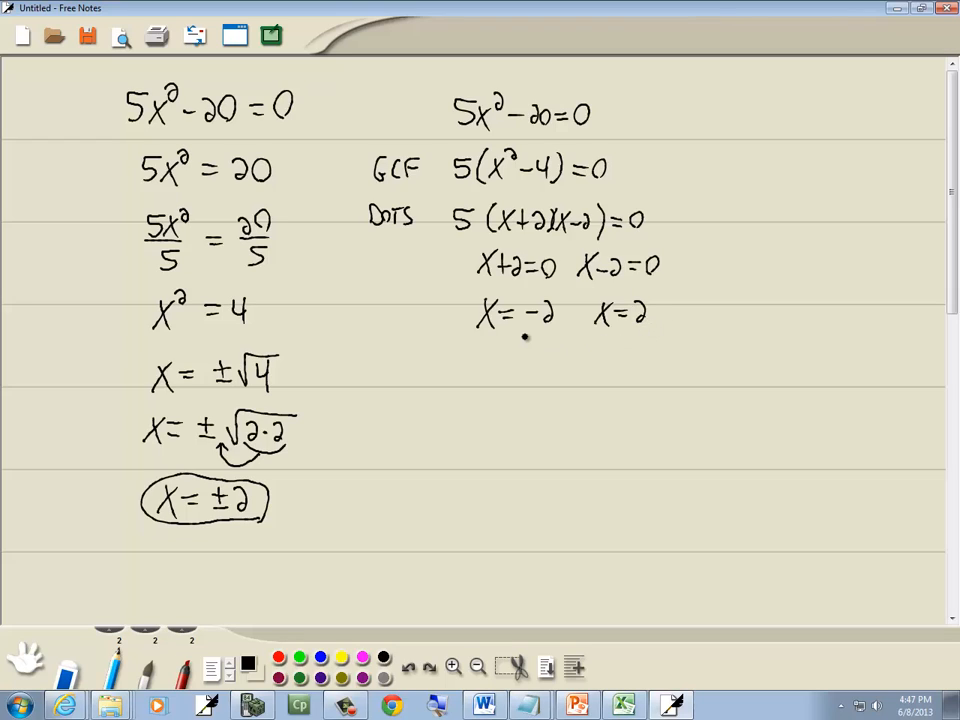